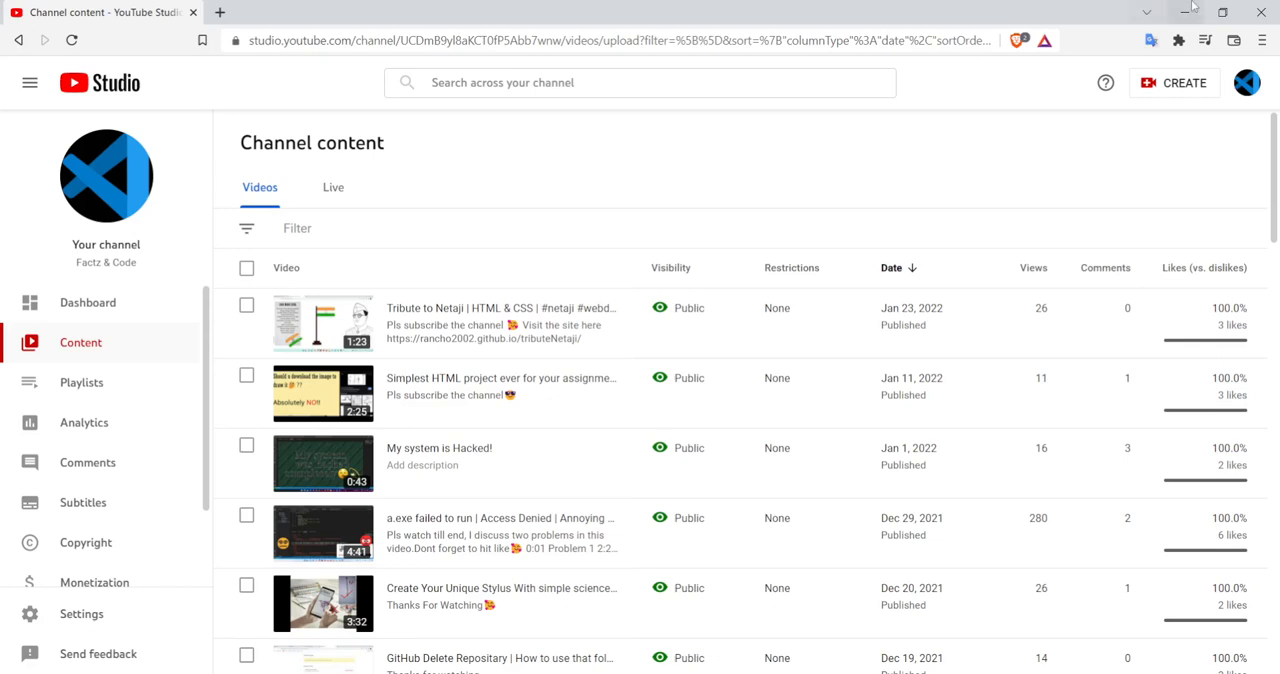
Minimize YouTube Studio to reveal 09_pr04.c in Visual Studio Code
left_click(465, 12)
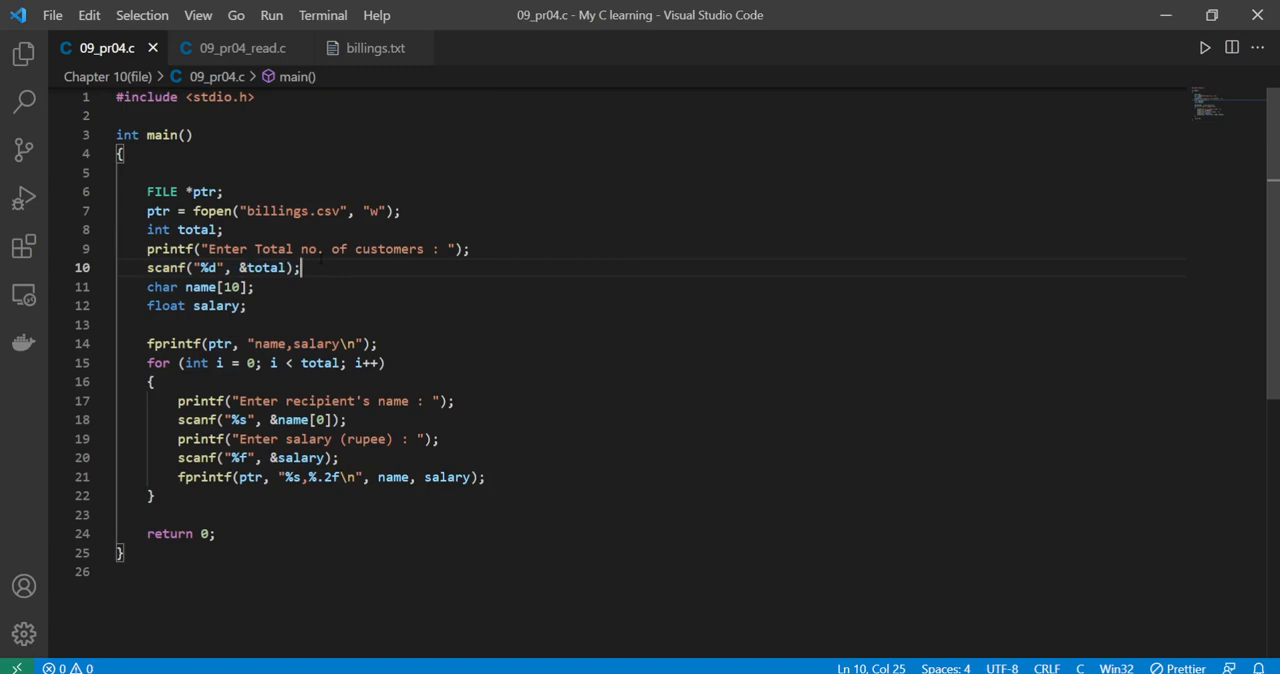
left_click(255, 287)
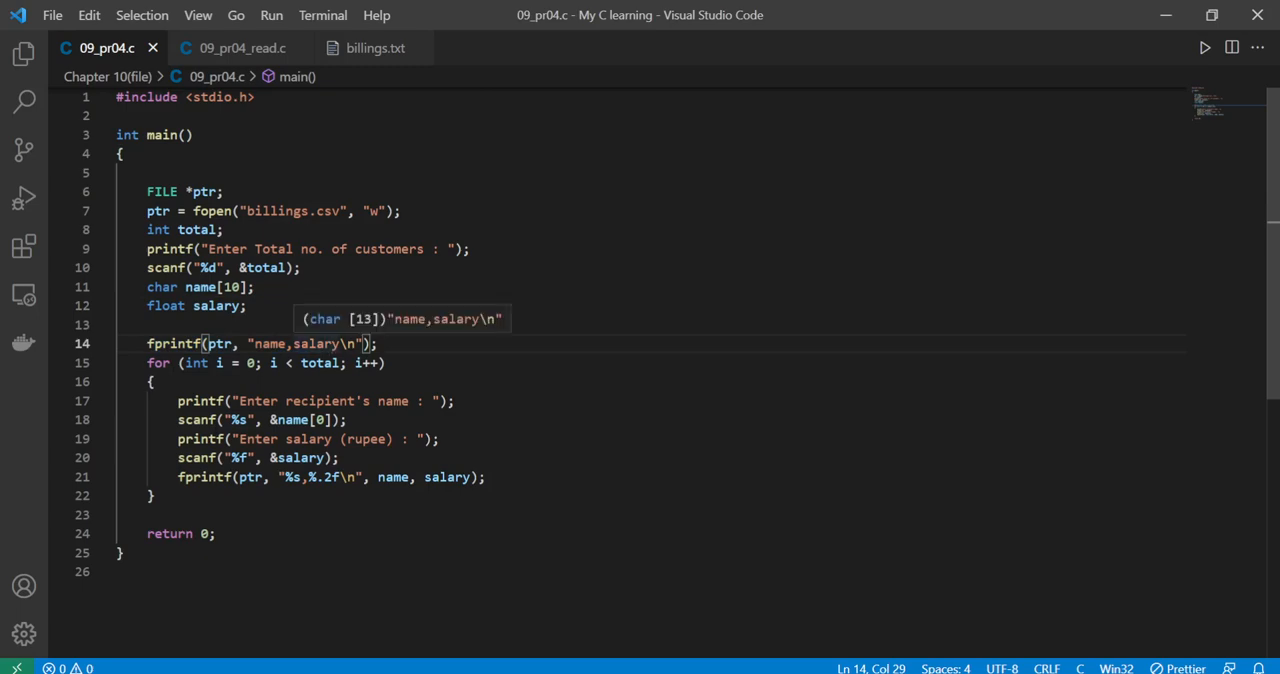
double_click(268, 343)
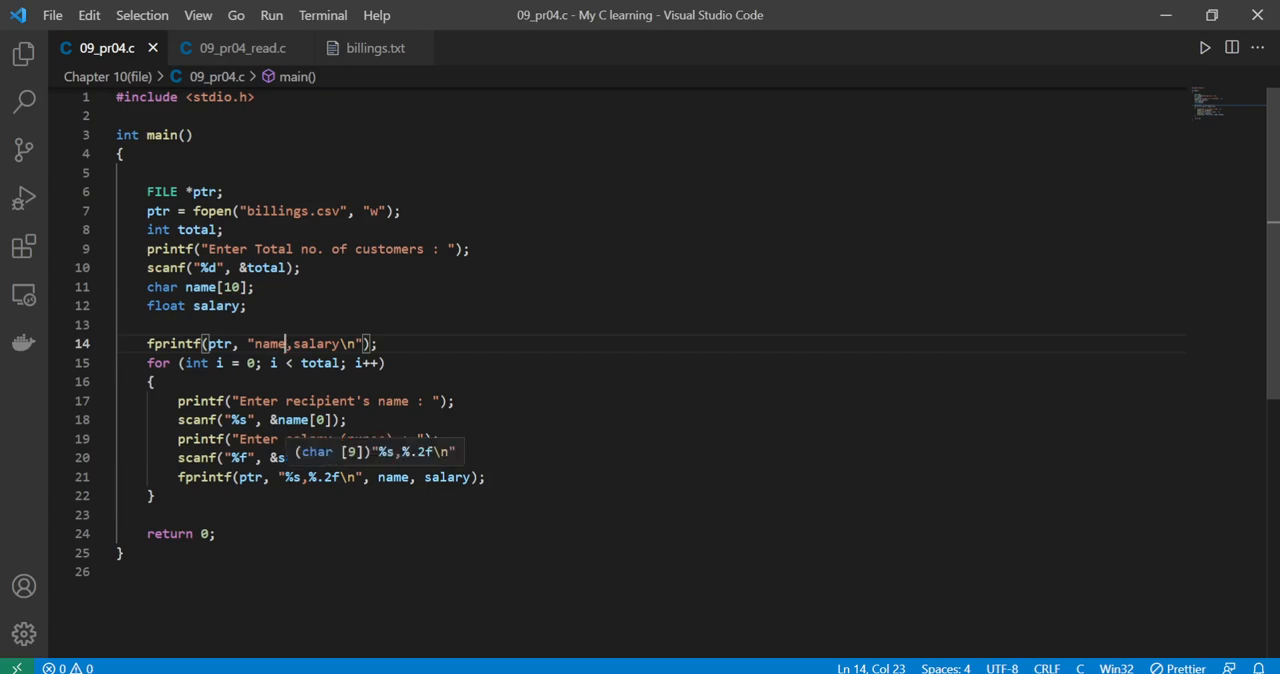
double_click(317, 477)
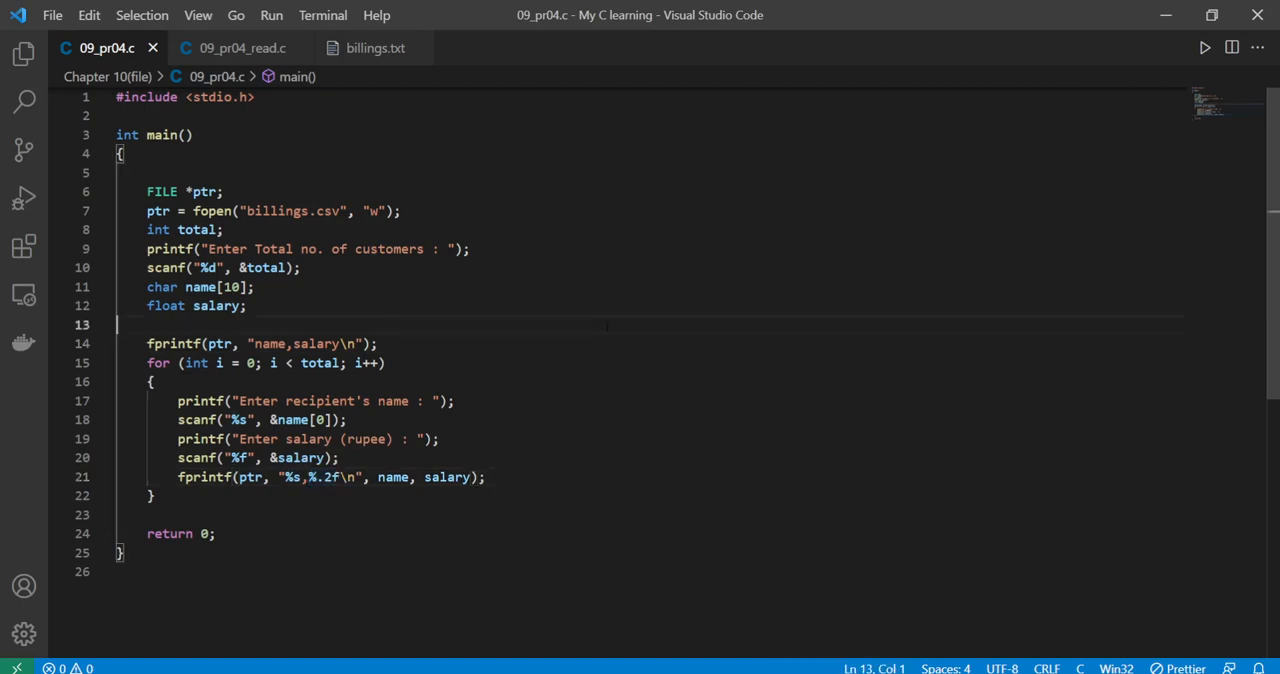
left_click(24, 55)
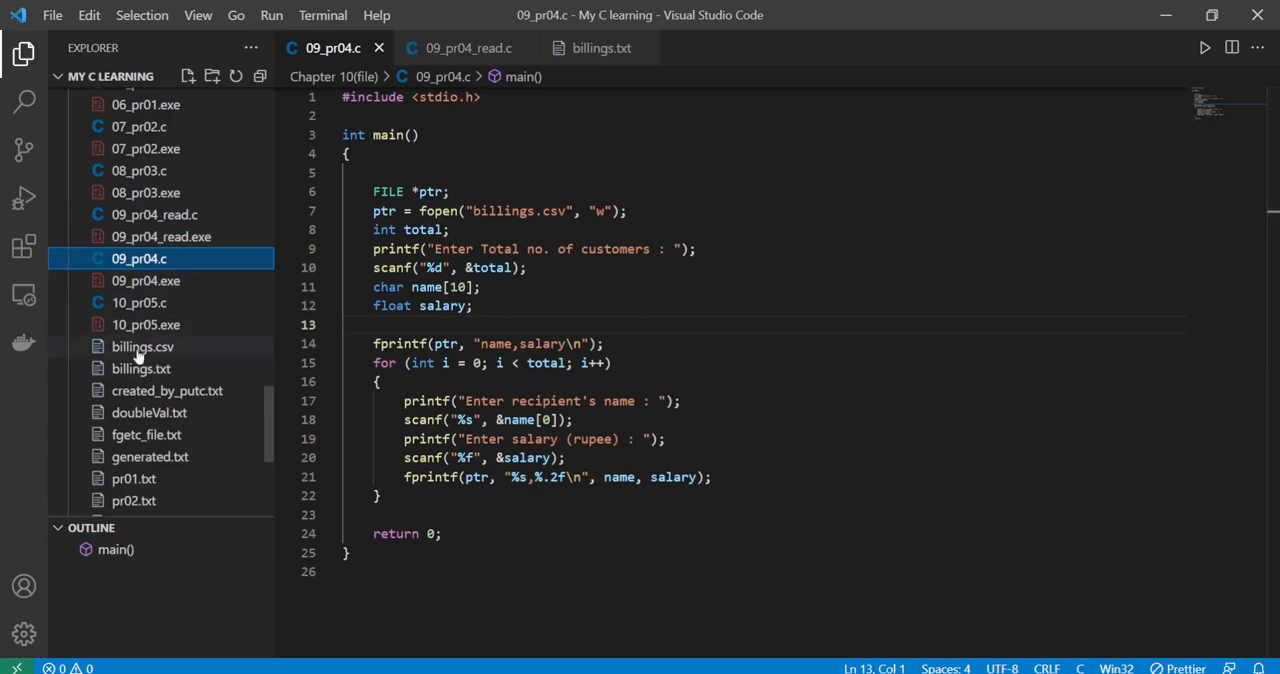
mouse_move(170, 343)
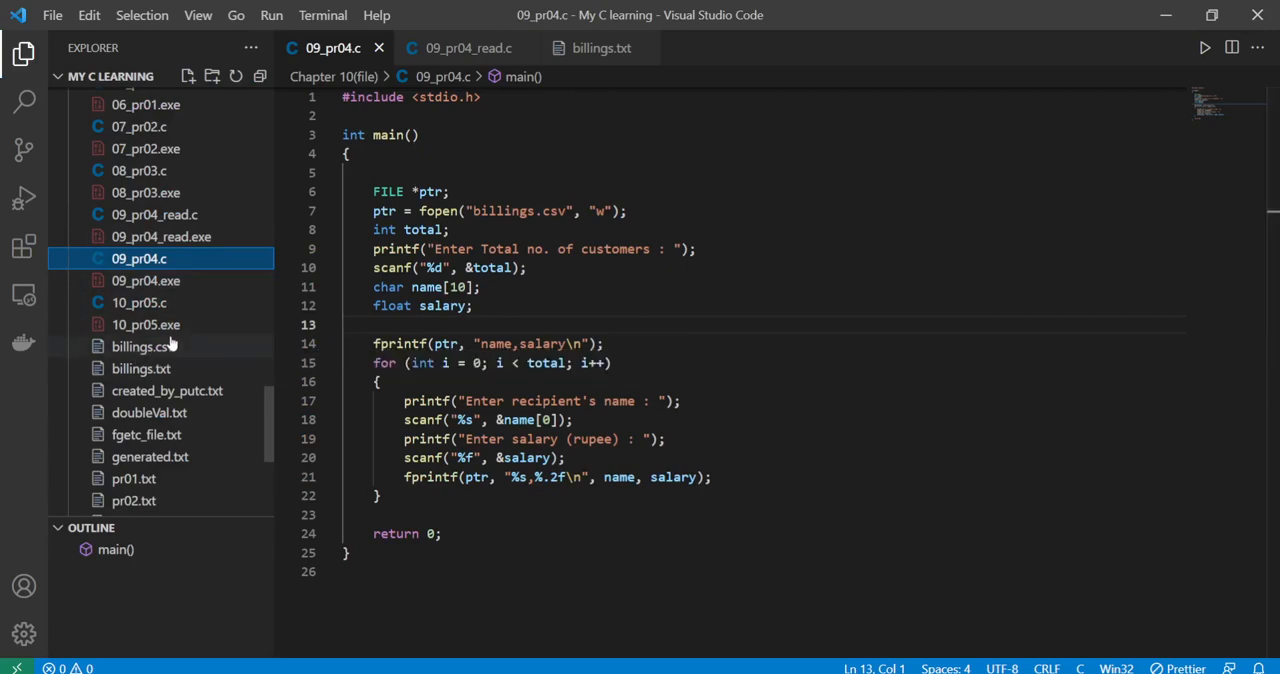
right_click(141, 346)
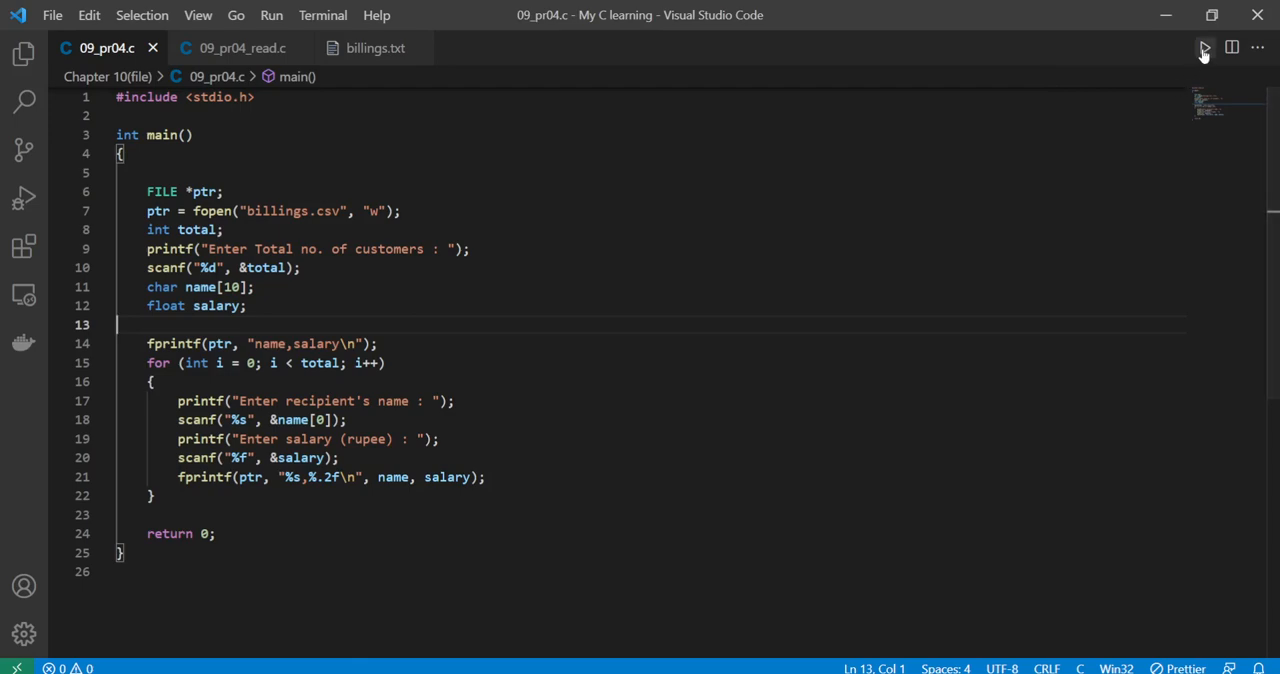
Run the writer for 5 customers: name1 50000, name2 30000, name2 50000, name 2000
left_click(1205, 47)
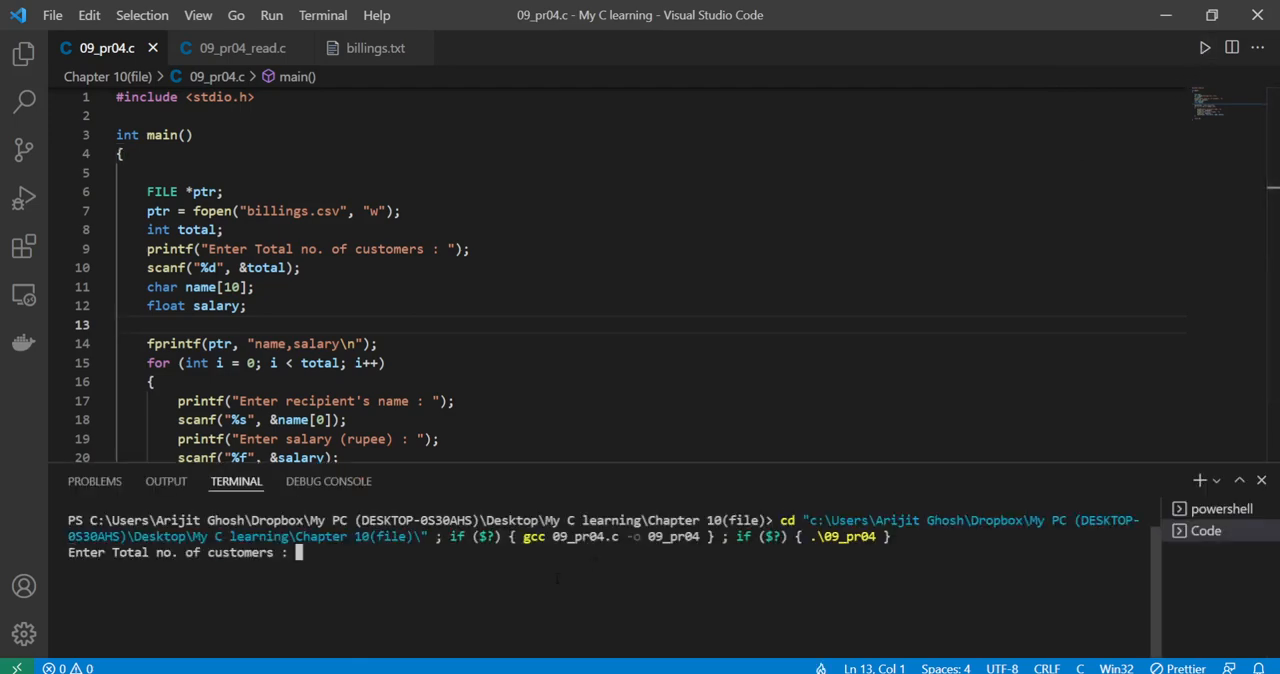
type("5")
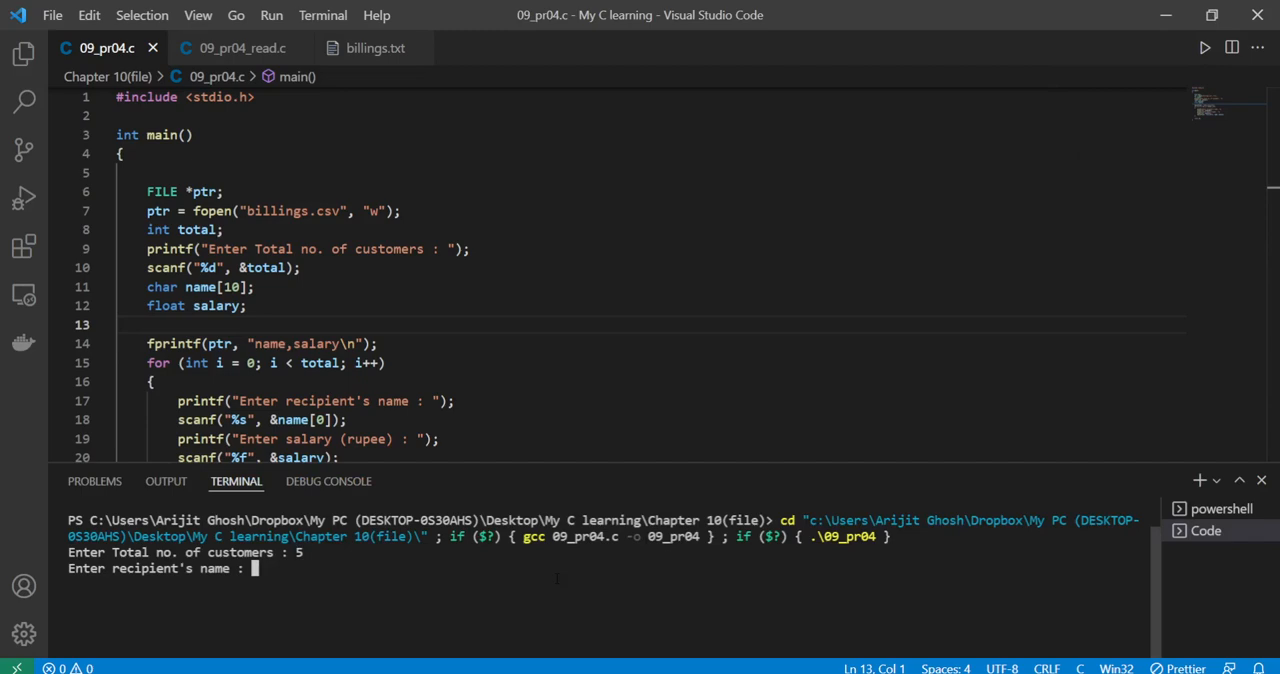
type("name1")
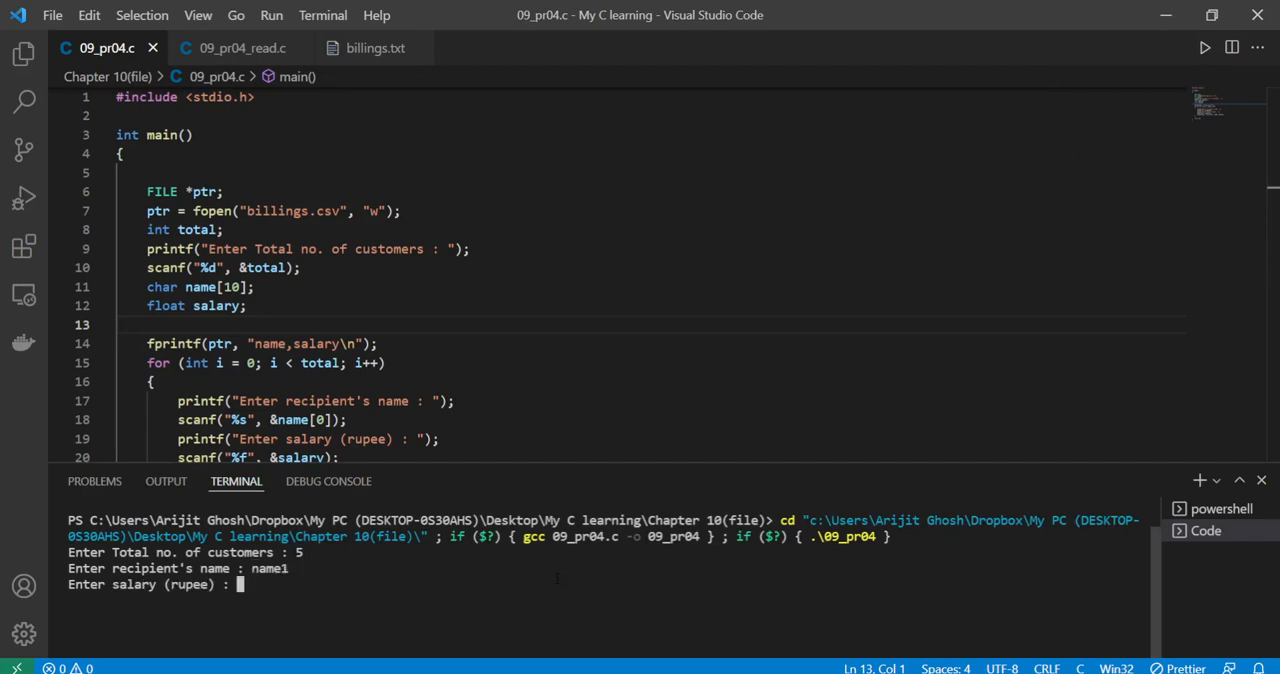
type("50000")
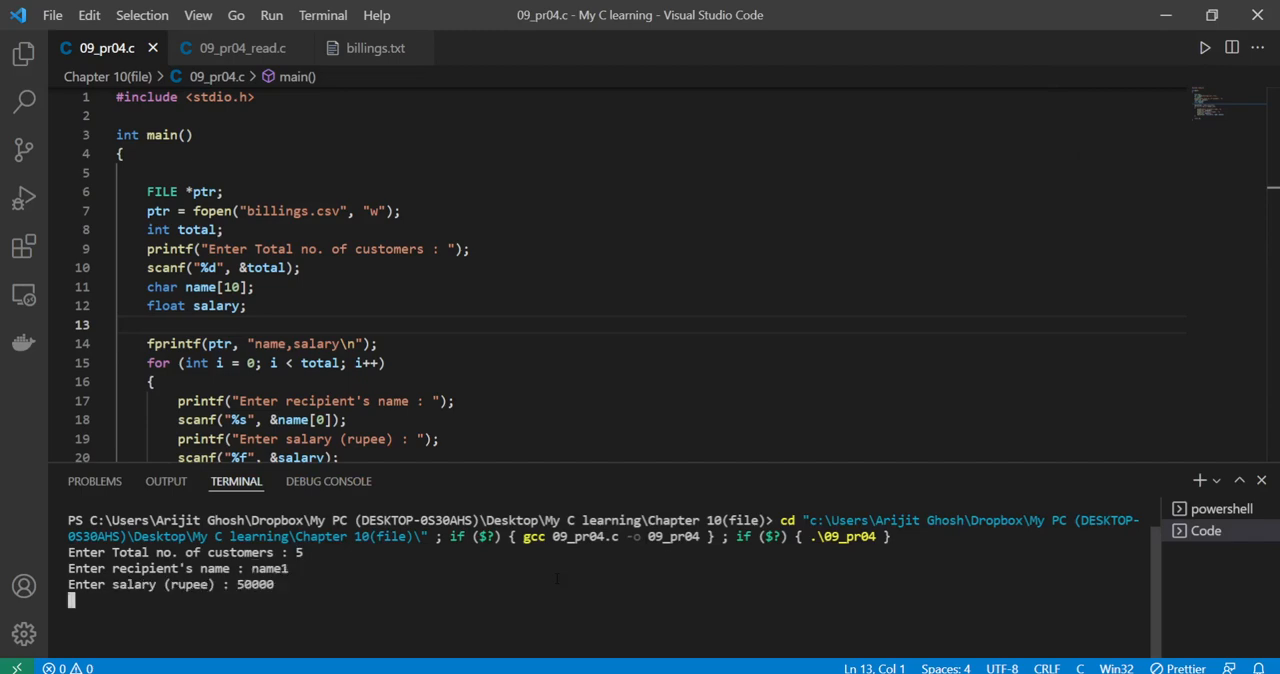
type("name2")
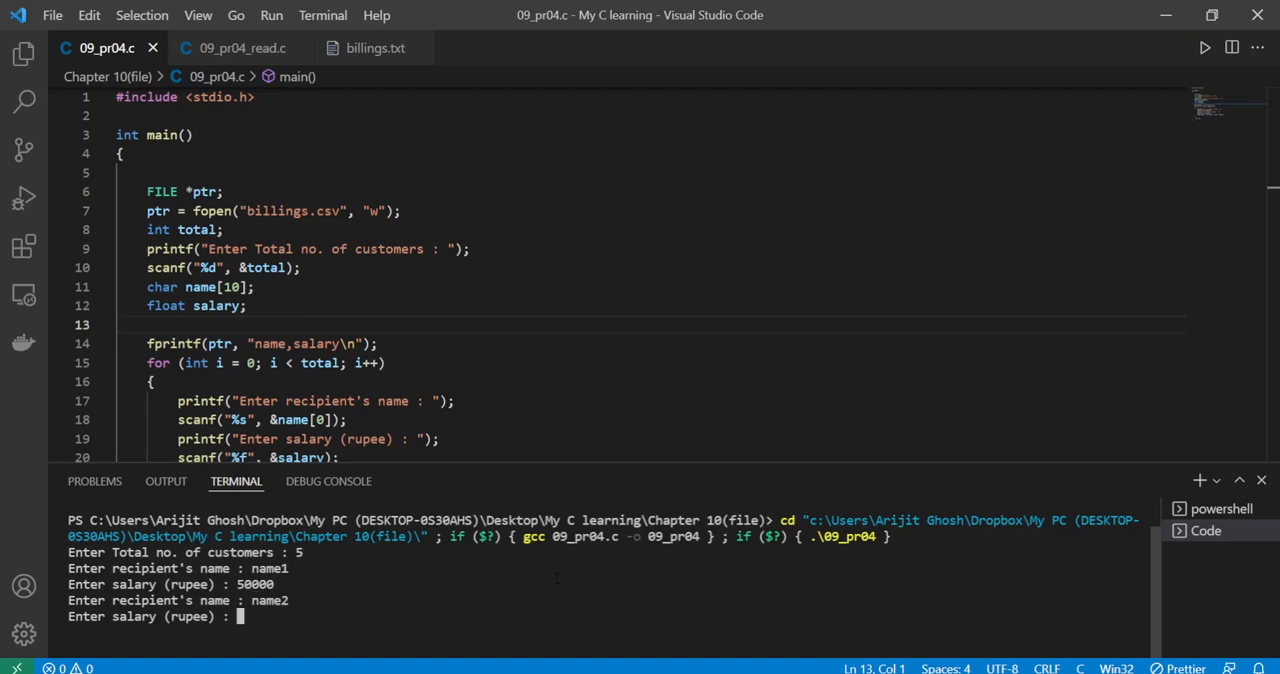
type("30000")
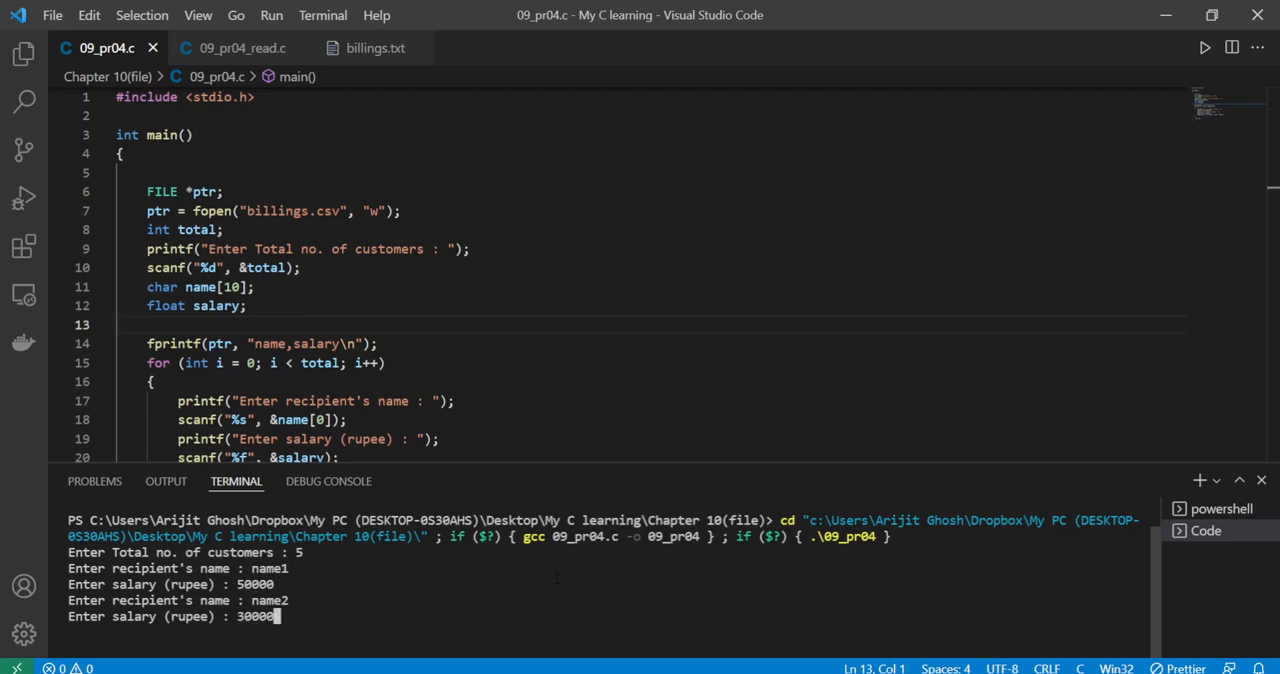
type("name2")
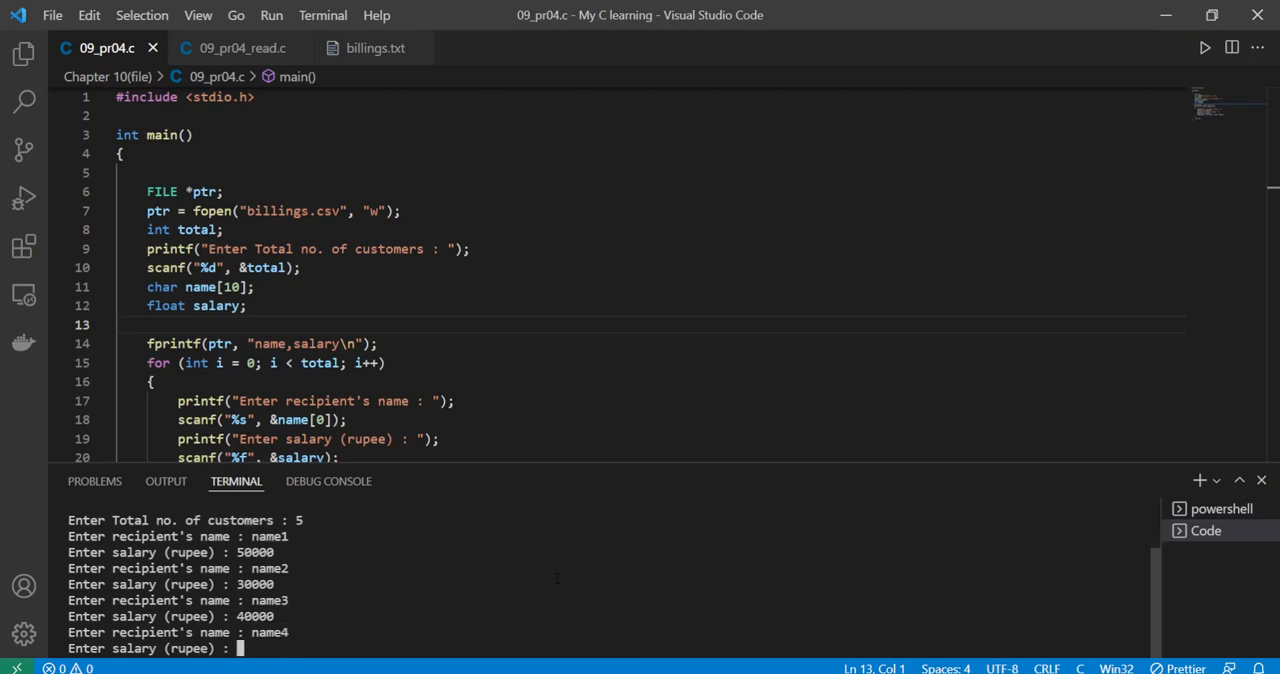
type("50000")
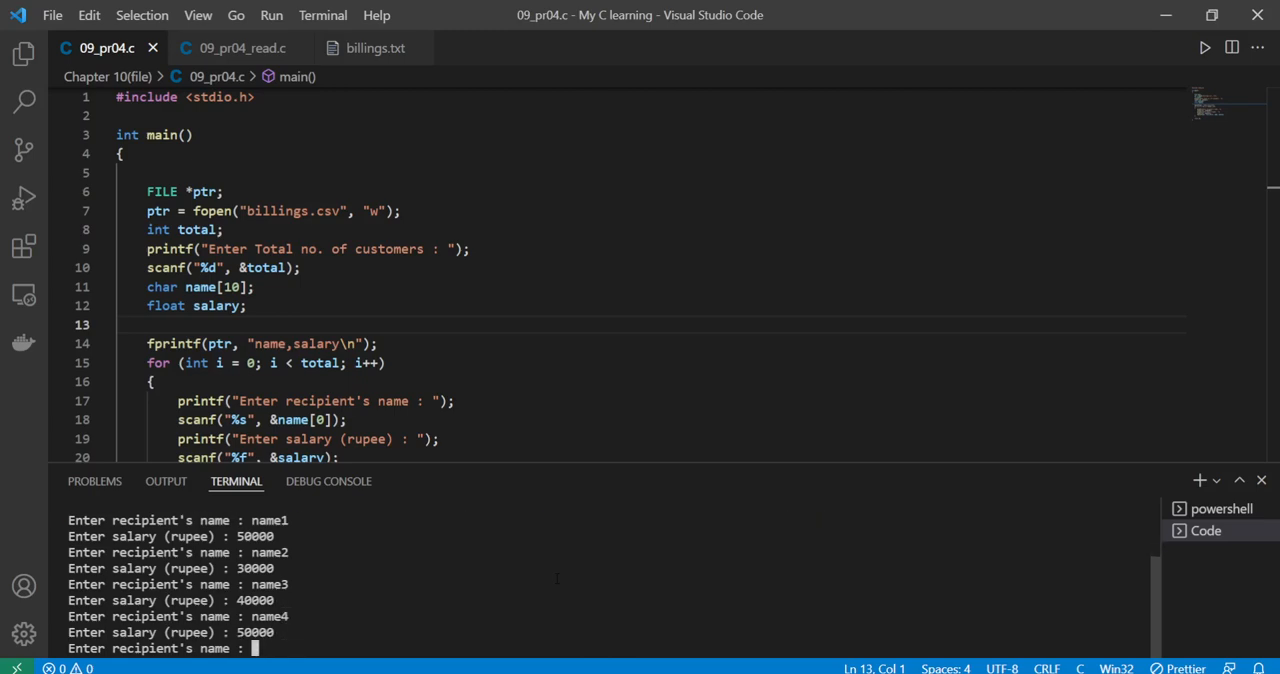
type("name5")
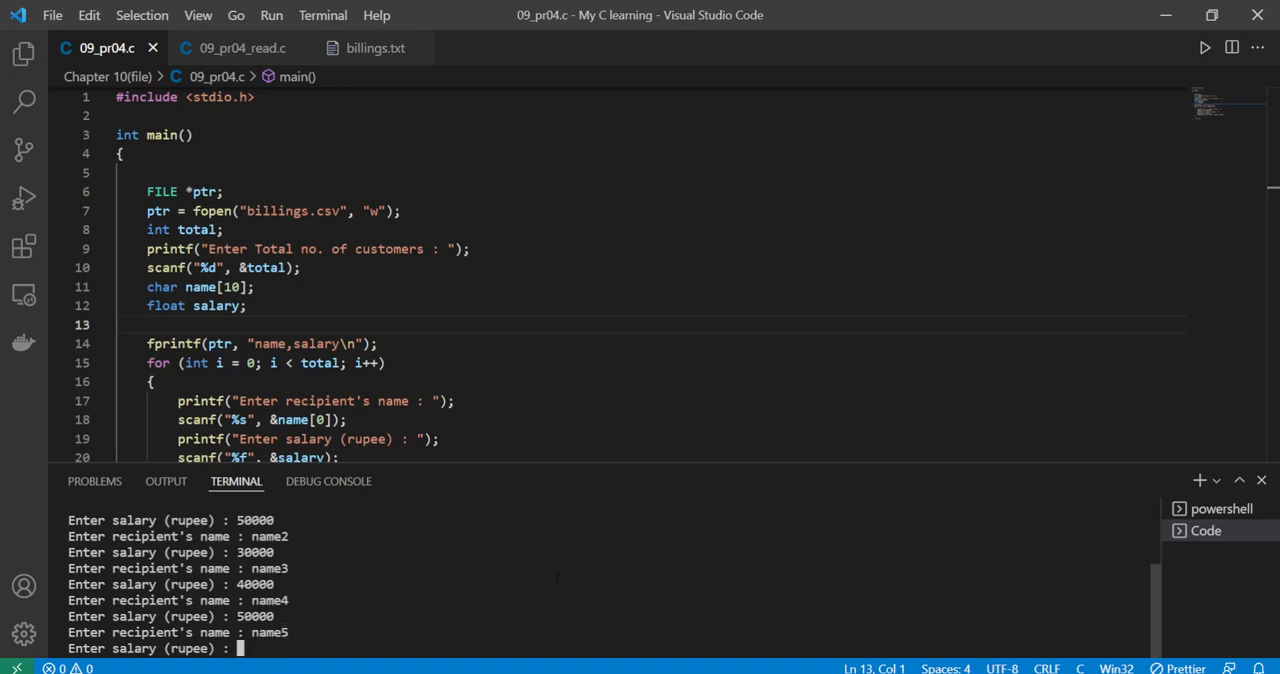
type("20000")
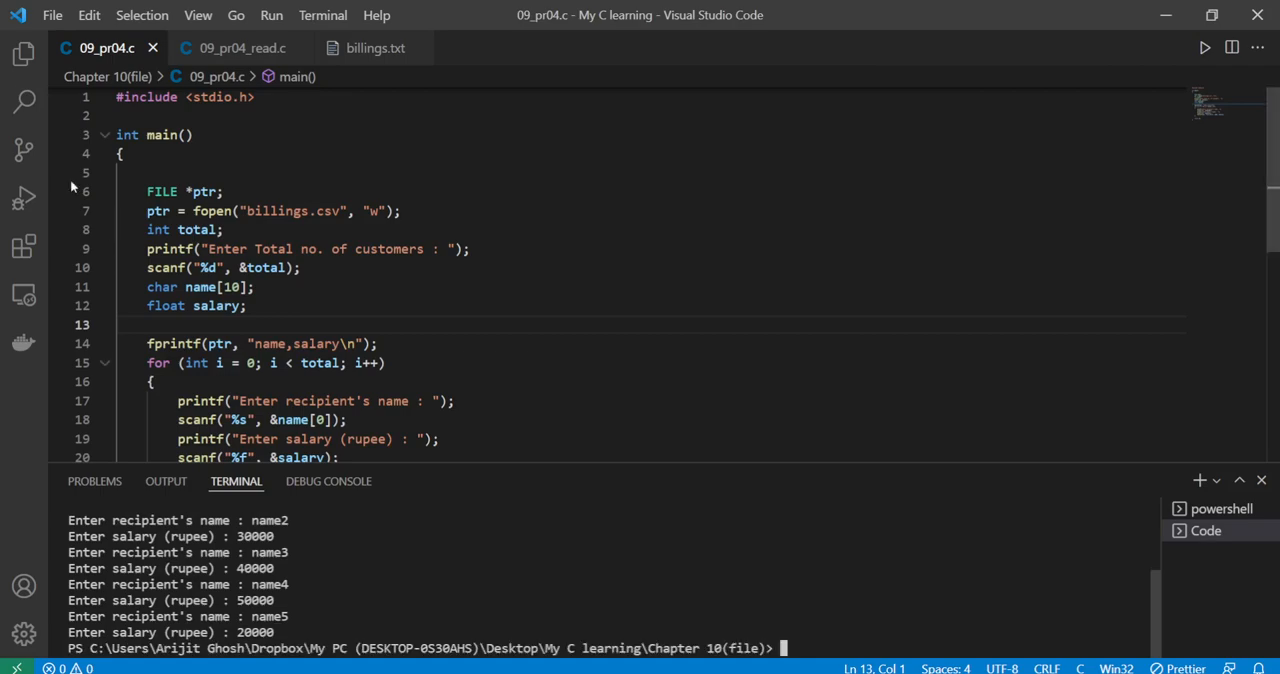
Open billings.csv in the editor from the project file list
left_click(23, 54)
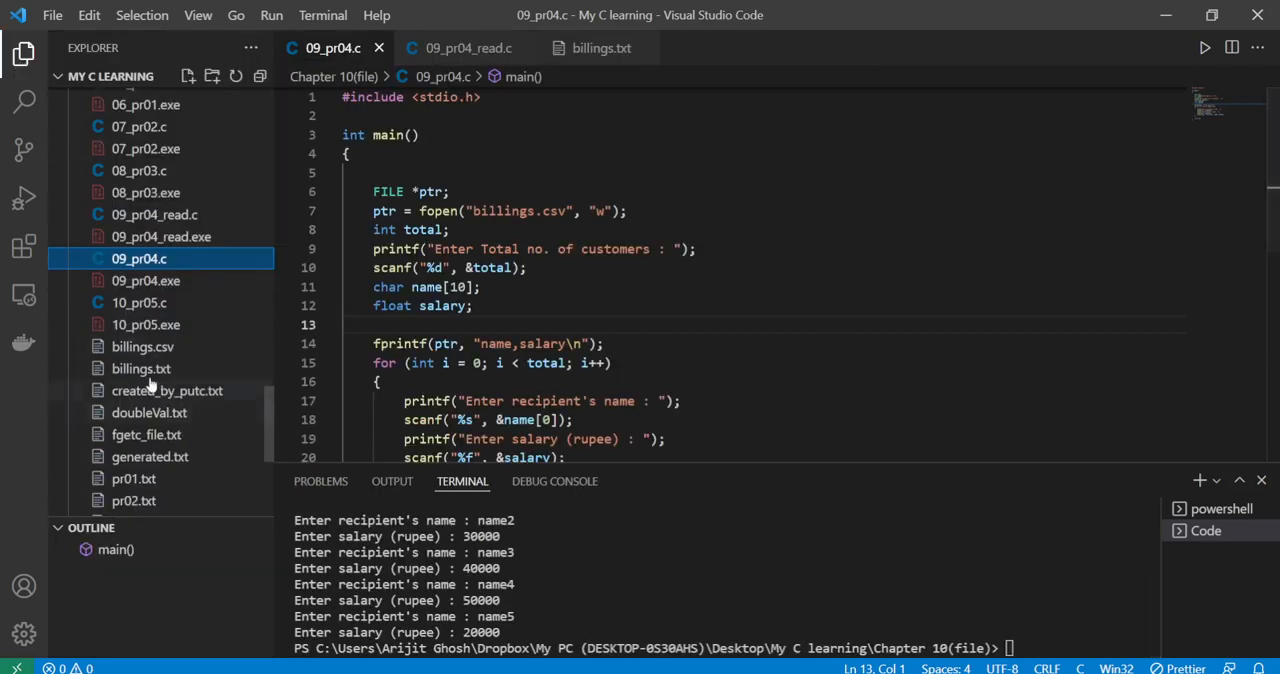
left_click(142, 346)
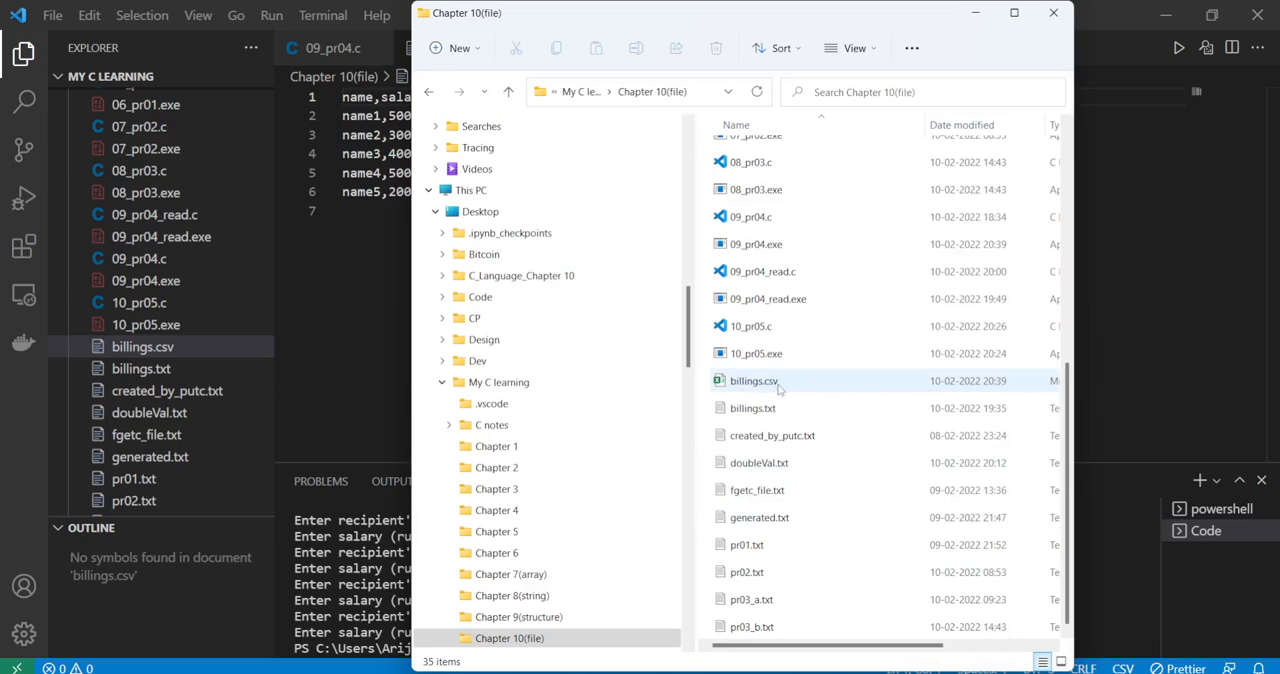
mouse_move(754, 381)
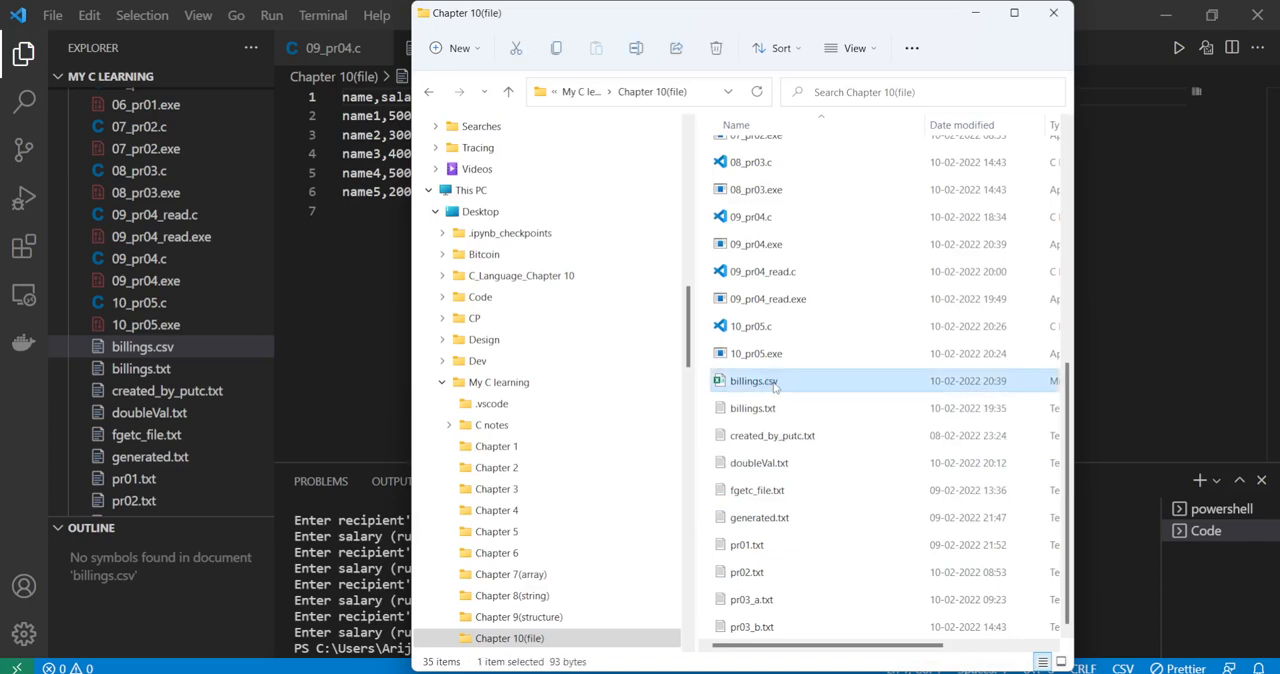
Open billings.csv in Excel, check the name and salary rows, then close it
double_click(753, 381)
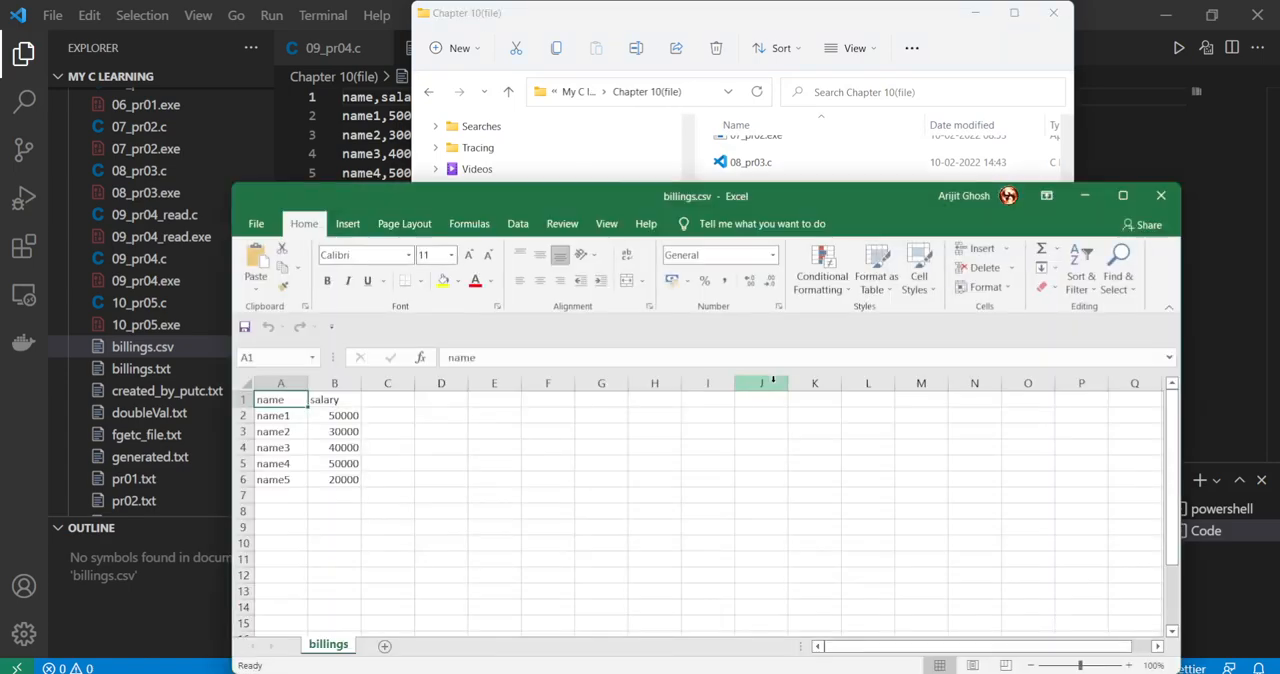
key("ctrl+s")
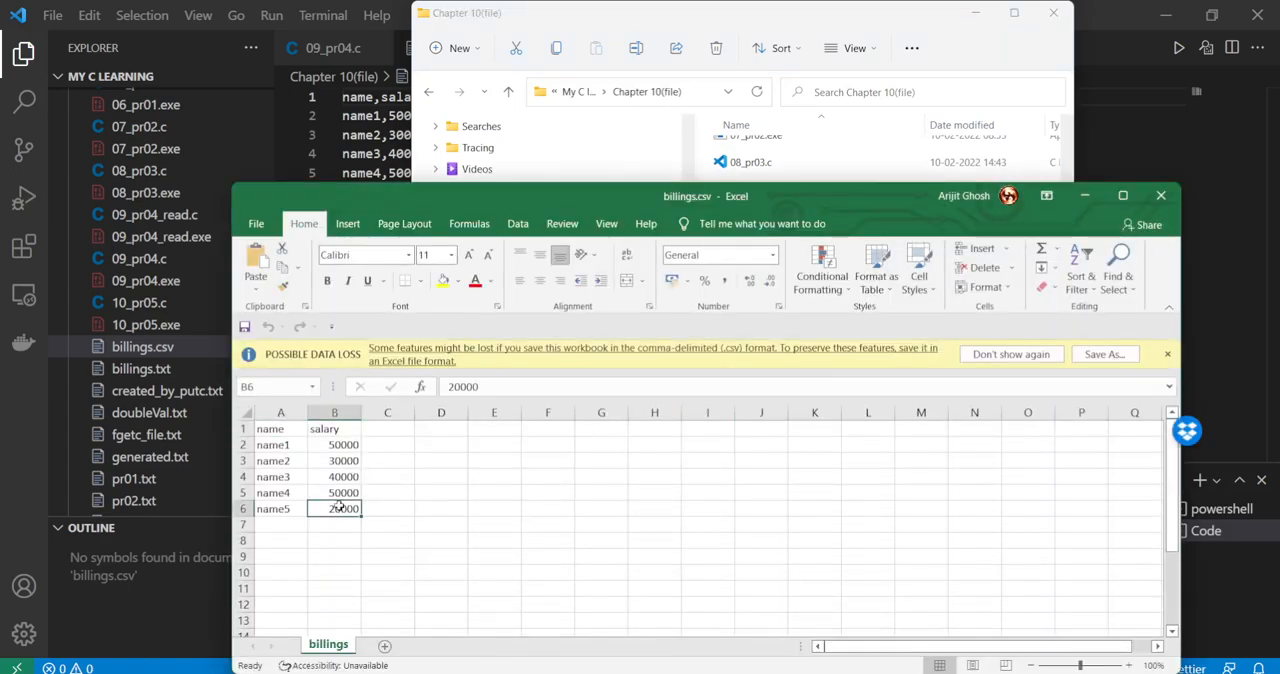
left_click(280, 429)
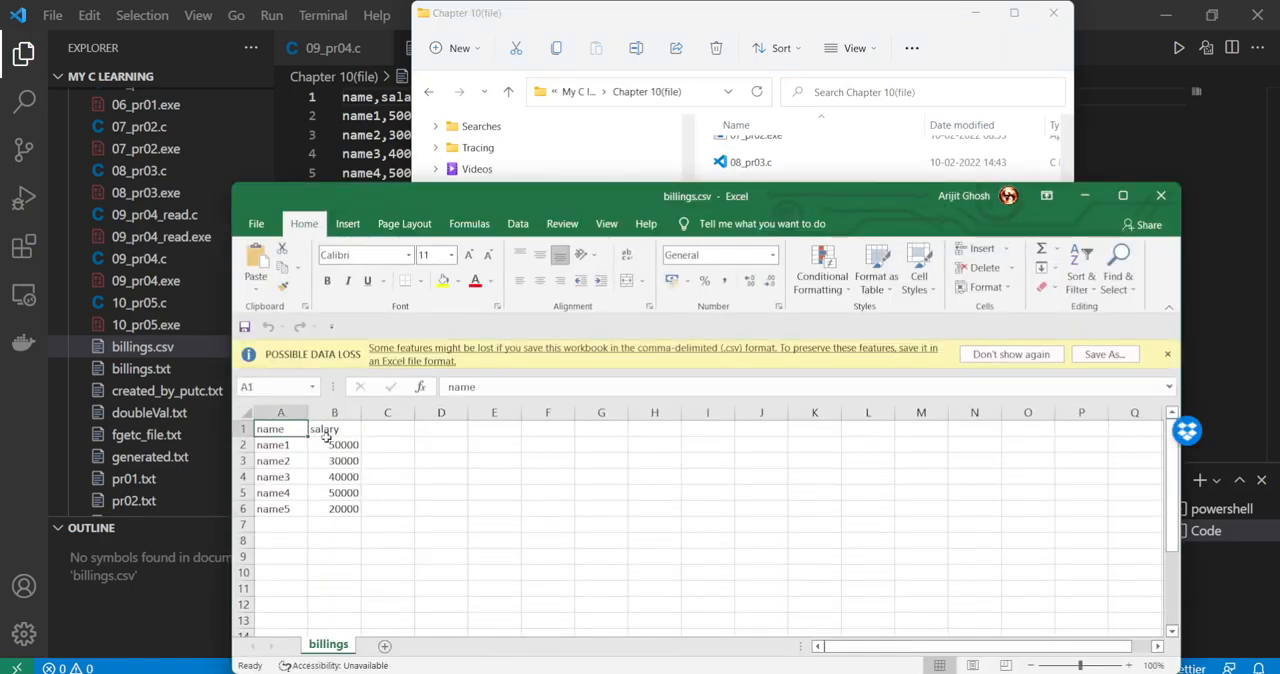
left_click(334, 508)
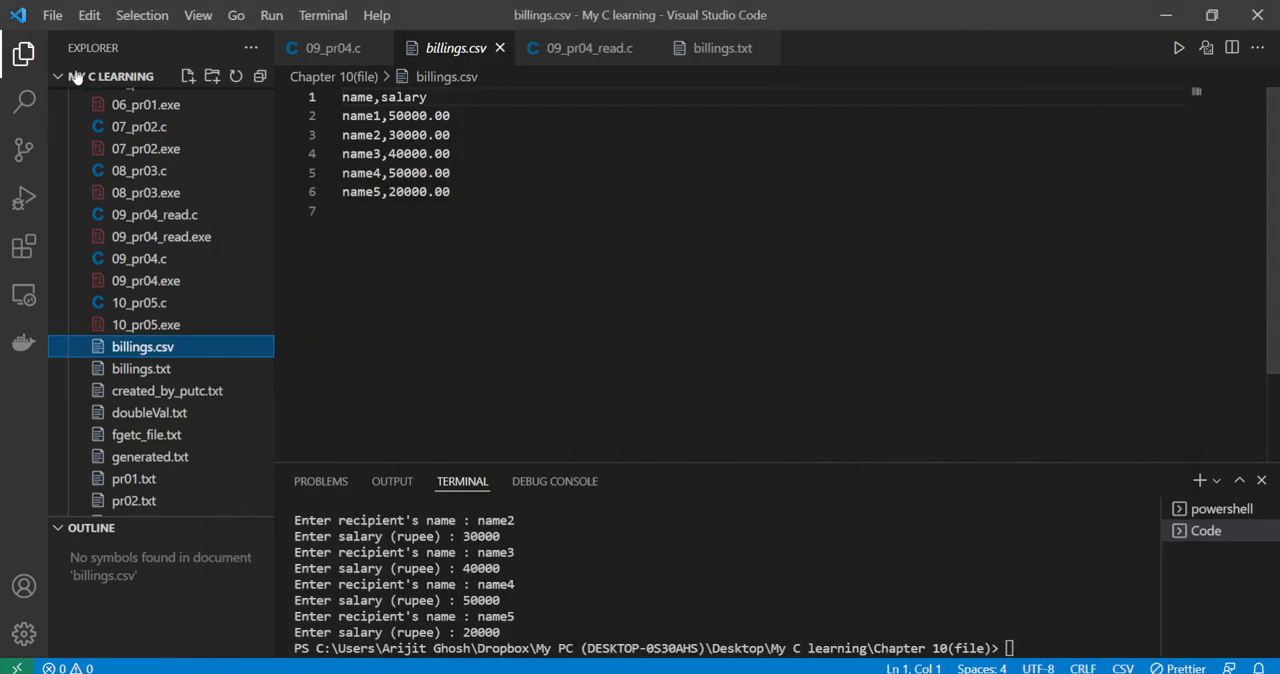
Hide the Explorer sidebar and switch to the 09_pr04_read.c tab
left_click(24, 53)
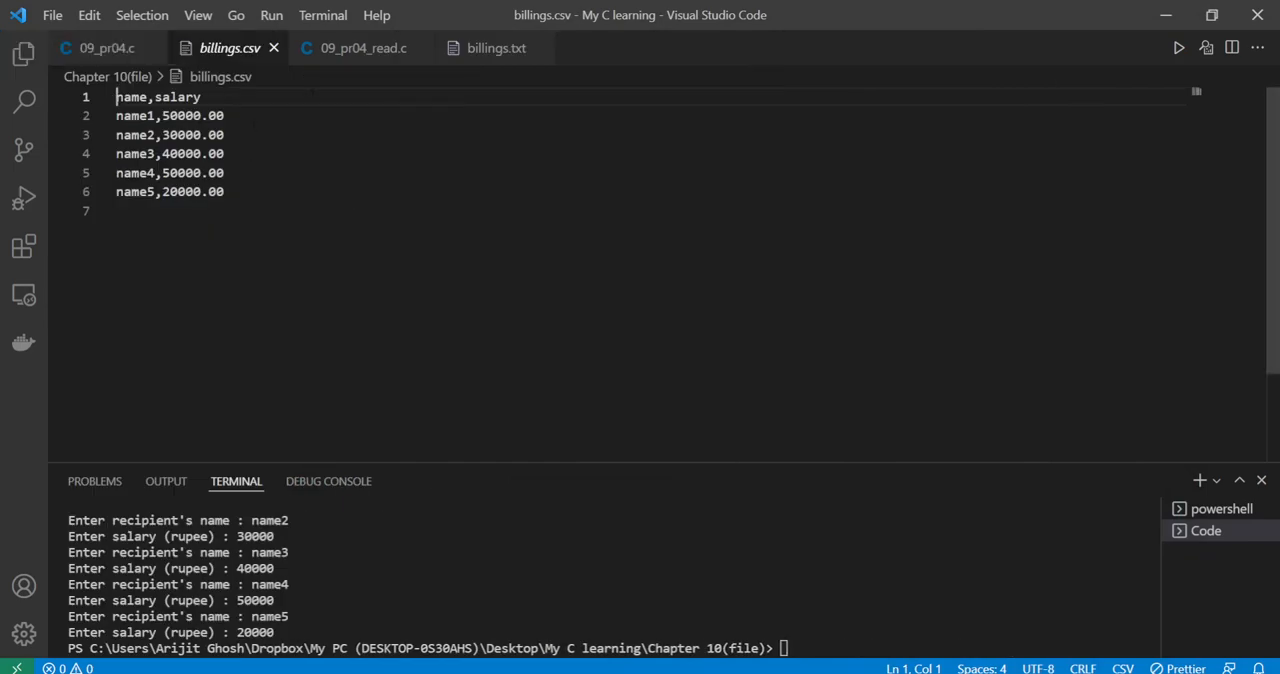
left_click(362, 48)
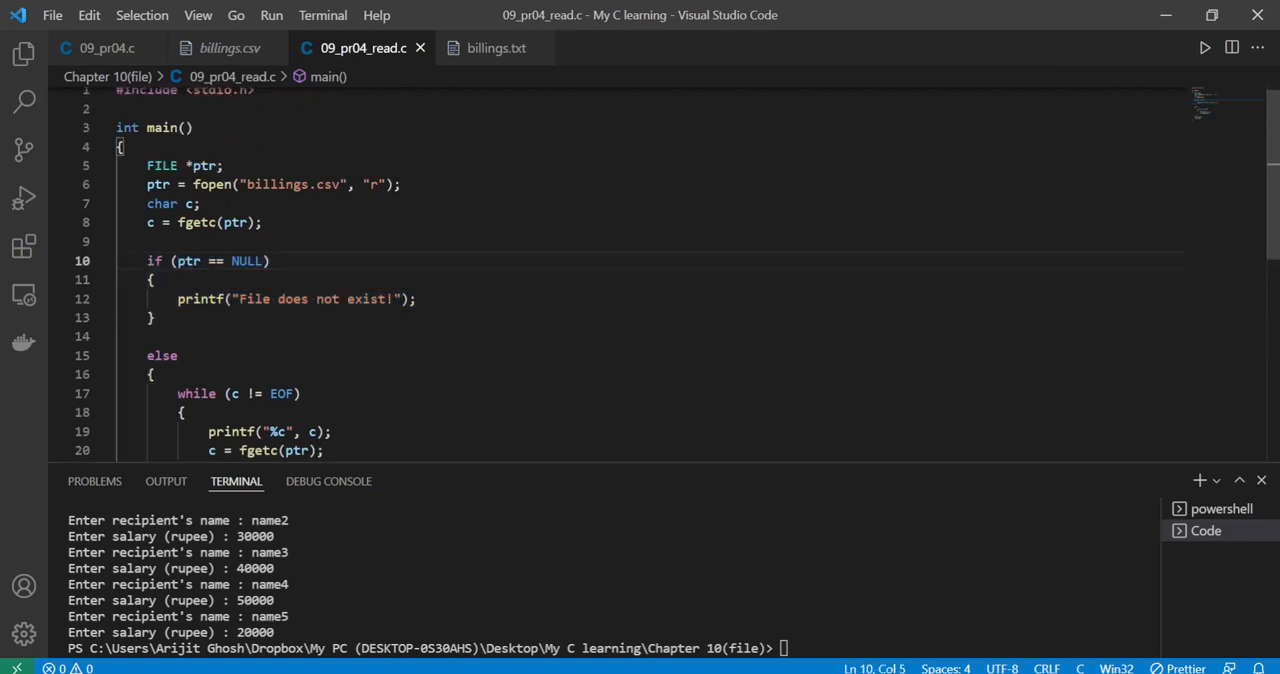
Review the missing-file check and character loop, then run 09_pr04_read.c
double_click(280, 185)
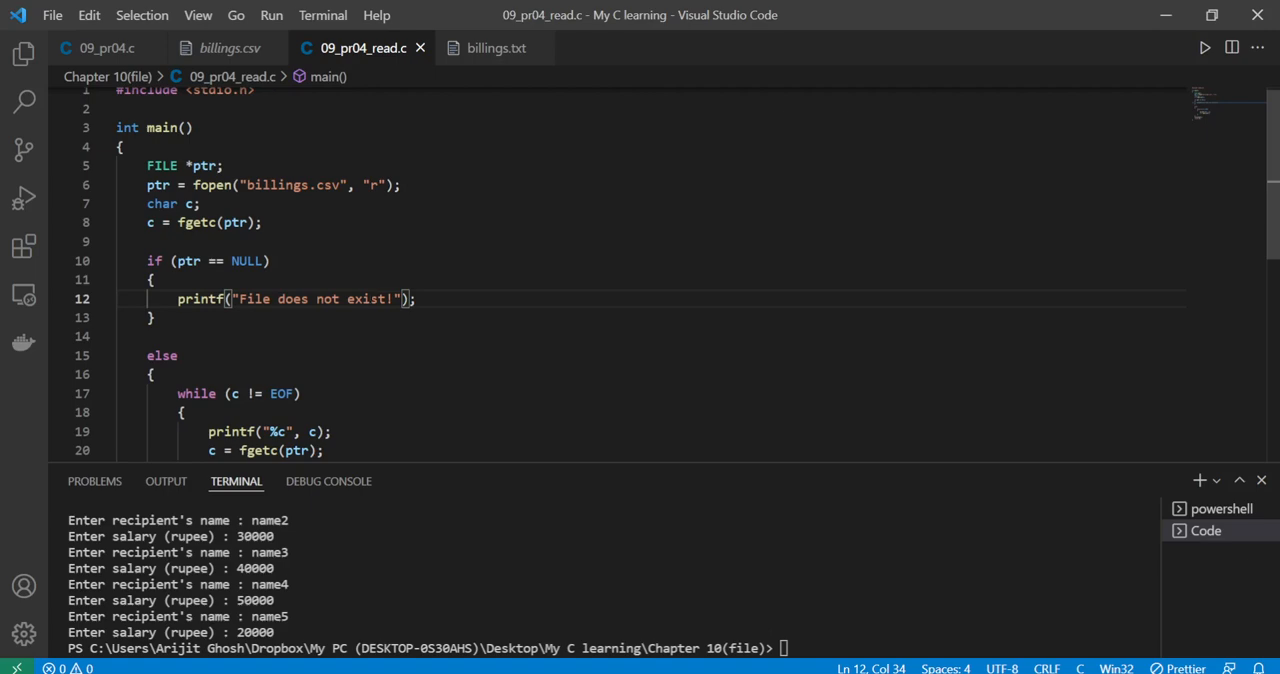
left_click(117, 337)
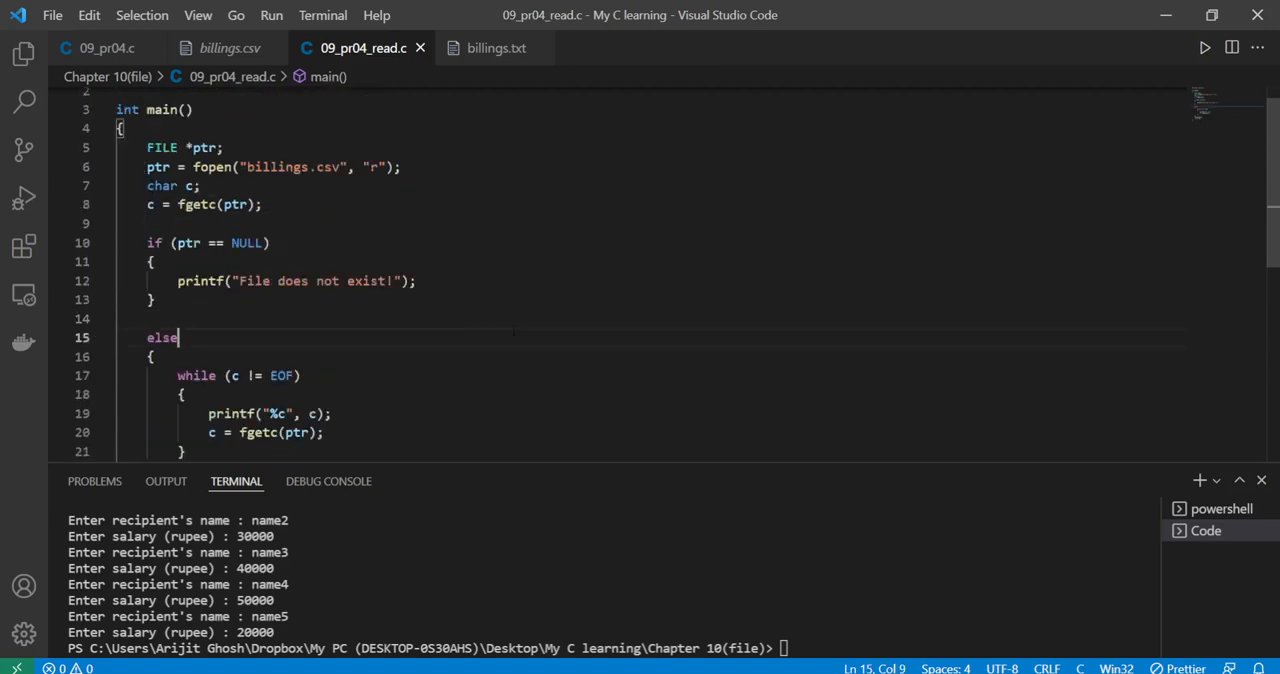
left_click(1205, 47)
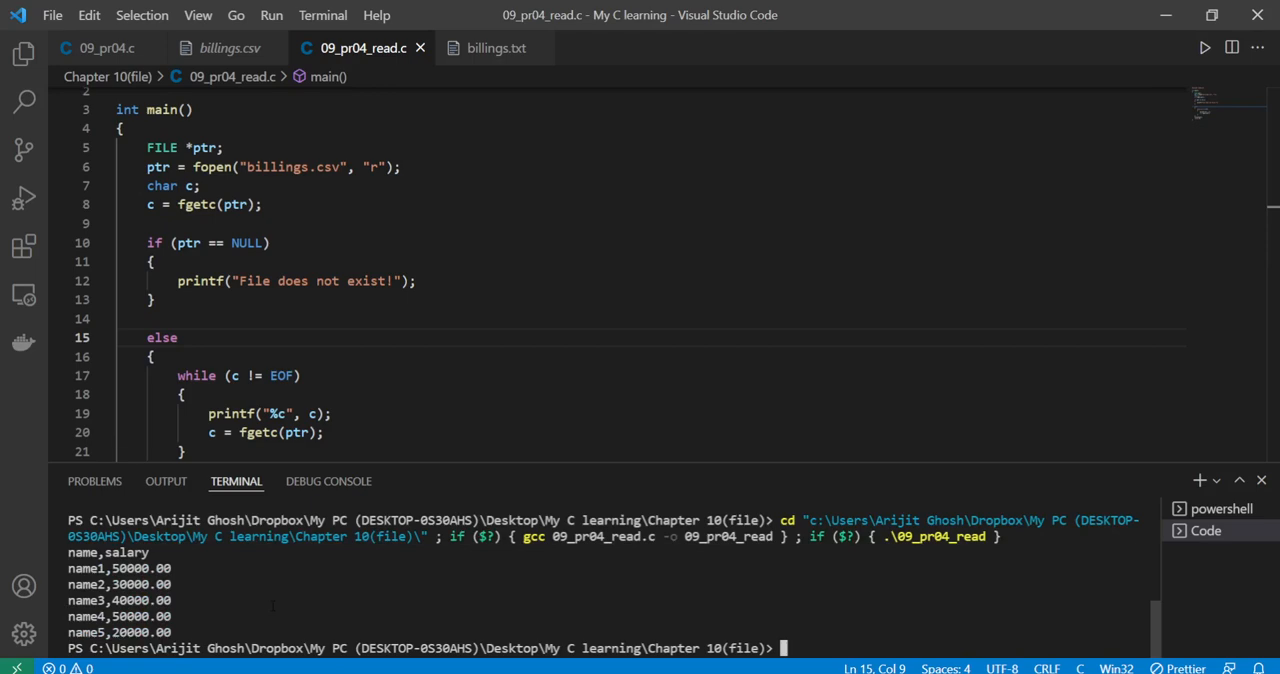
left_click(182, 394)
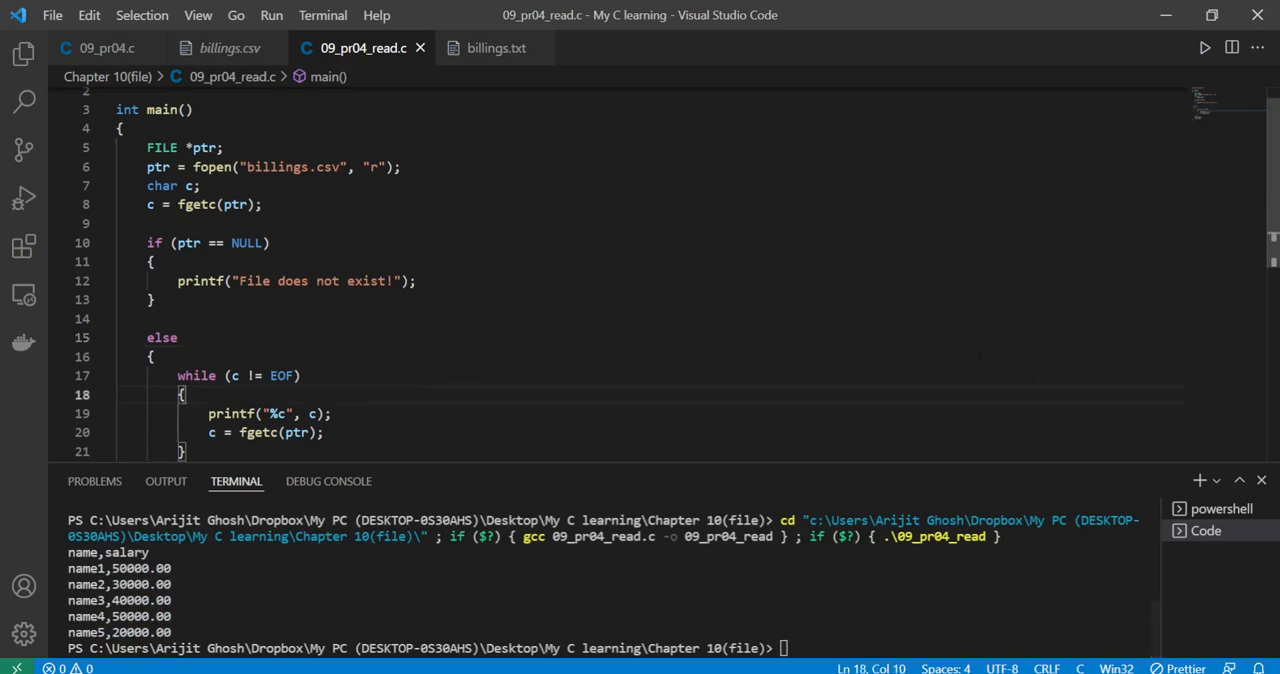